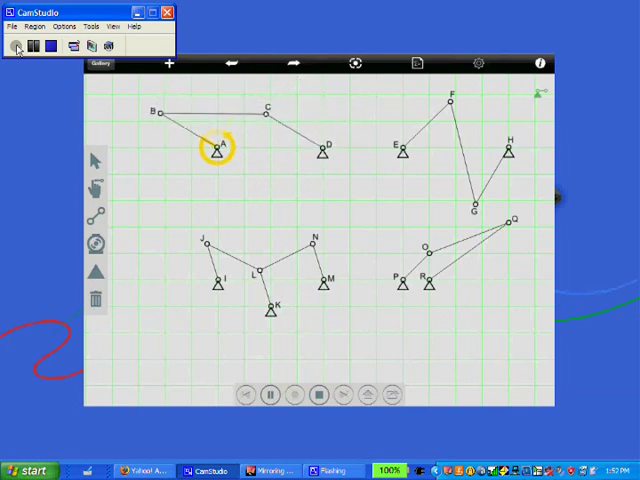
Drag joint B down around pivot A, then back to the upper left, flipping C below line A–D.
{"action": "left_click_drag", "start_coordinate": [157, 113], "coordinate": [157, 188]}
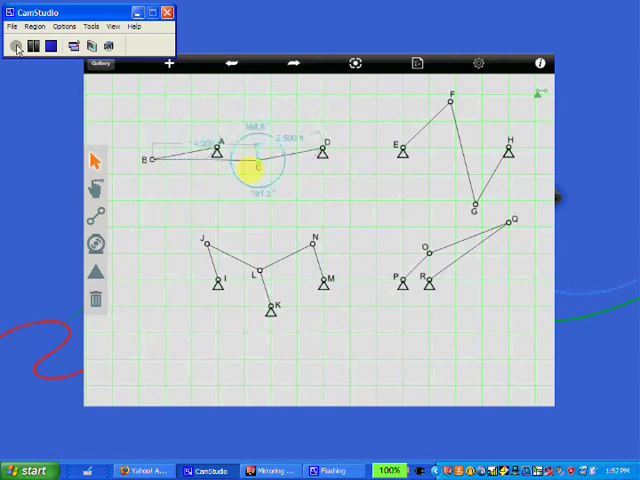
{"action": "left_click_drag", "start_coordinate": [255, 165], "coordinate": [160, 107]}
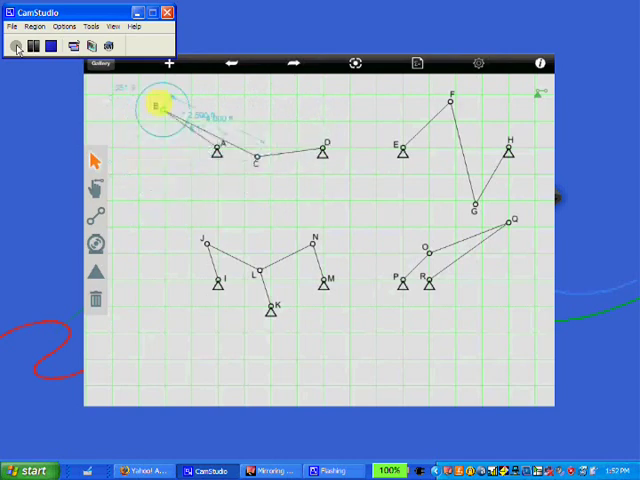